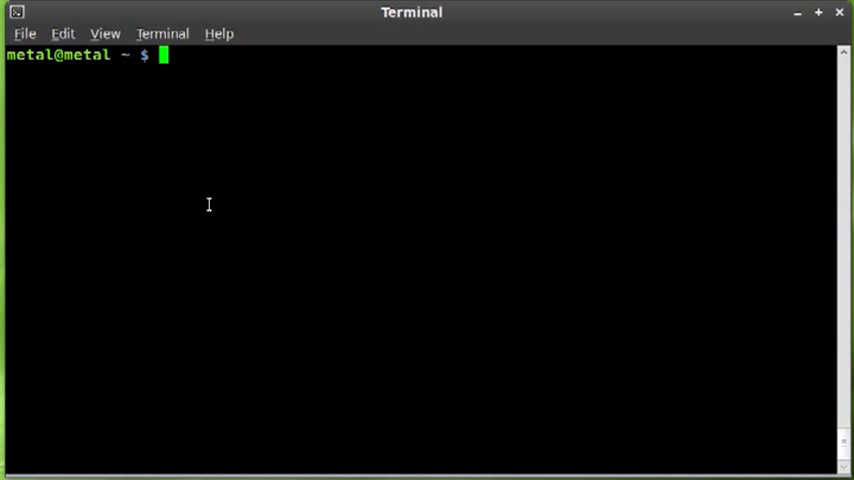
- Type the command 'tput clear; tput rev;echo "This is my Title"' without running it
type("tpuc")
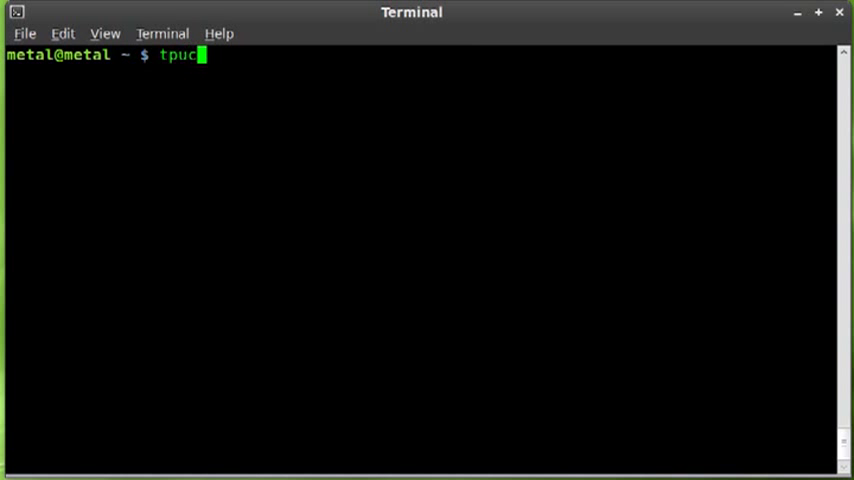
type("t clear")
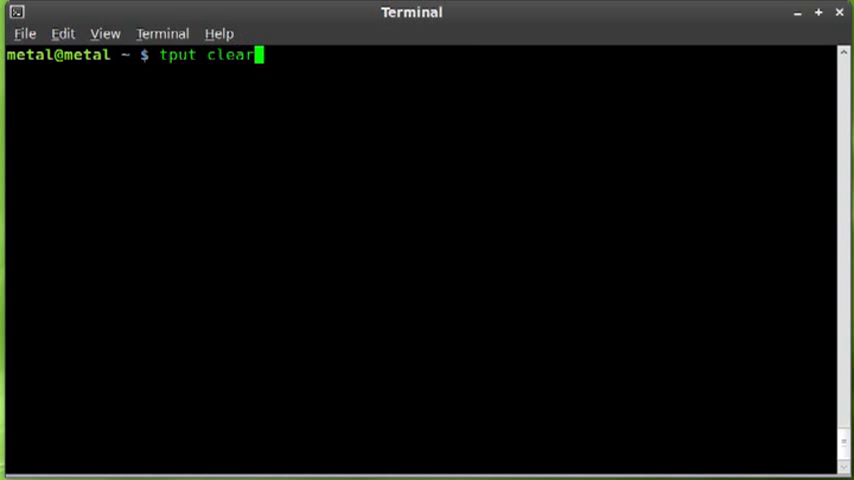
type(";")
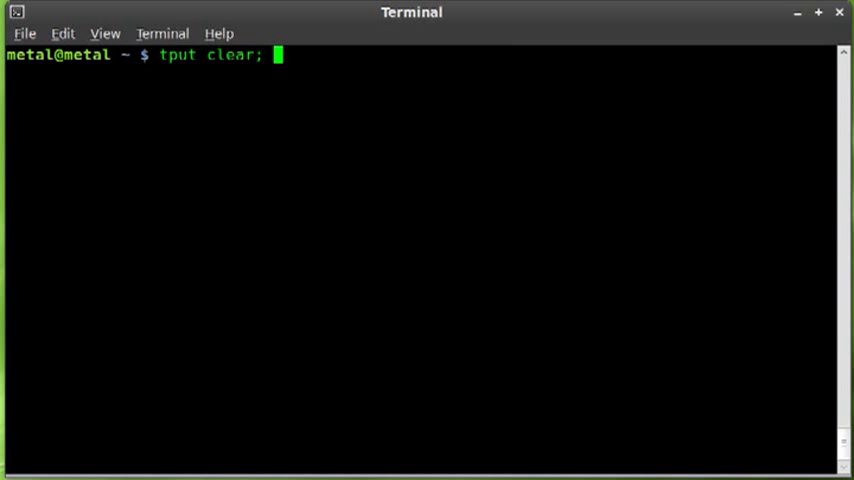
type("tpu")
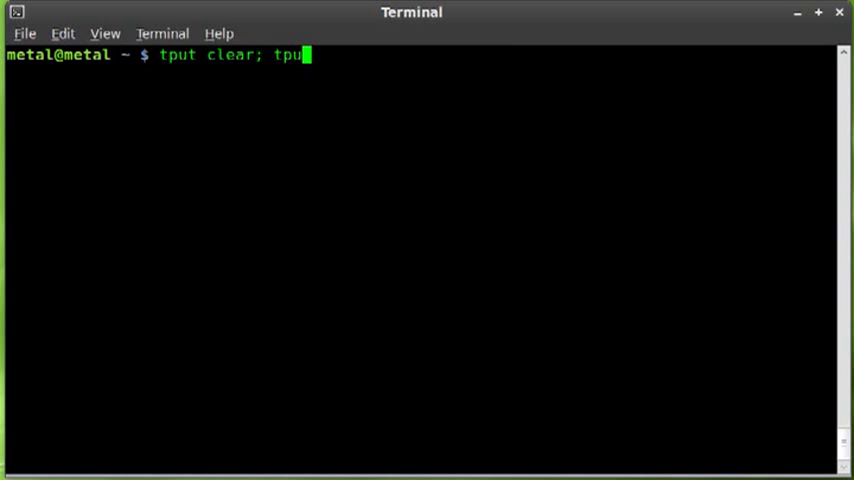
type("t rev")
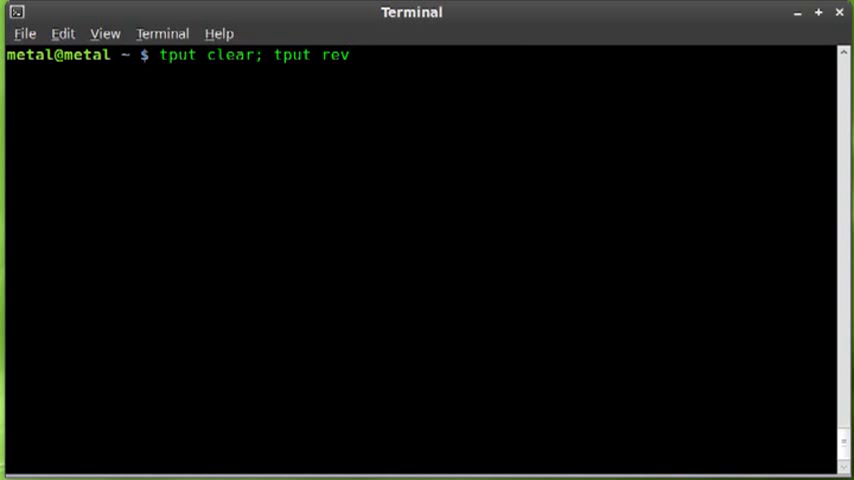
type(";echo")
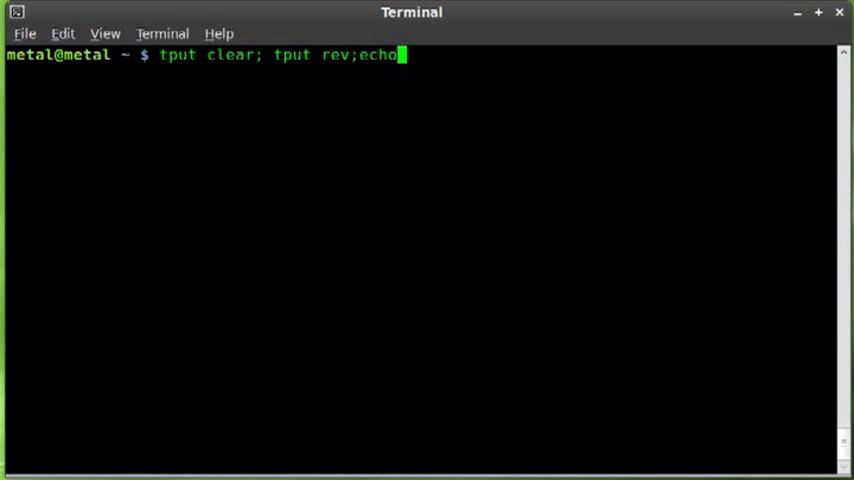
type("\"This is")
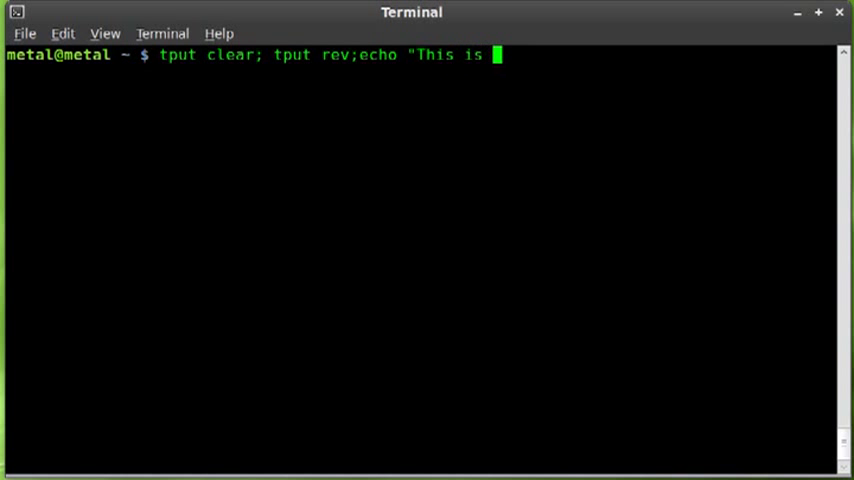
type("my Titlr")
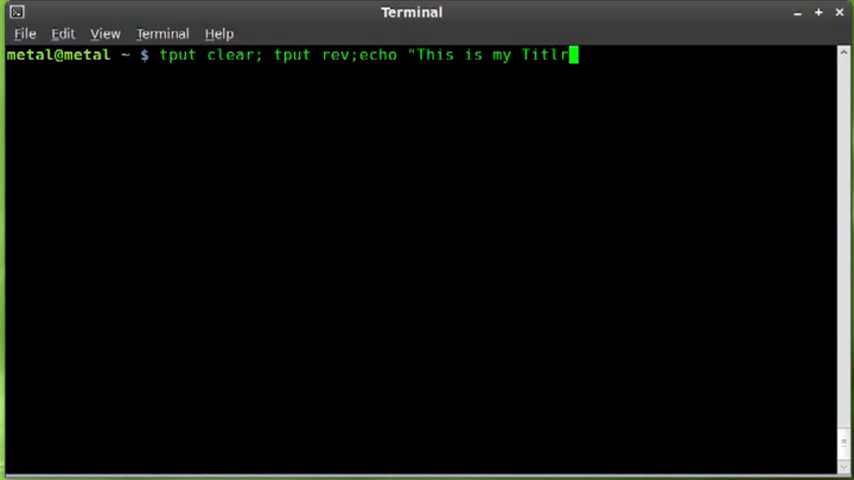
type("e\"")
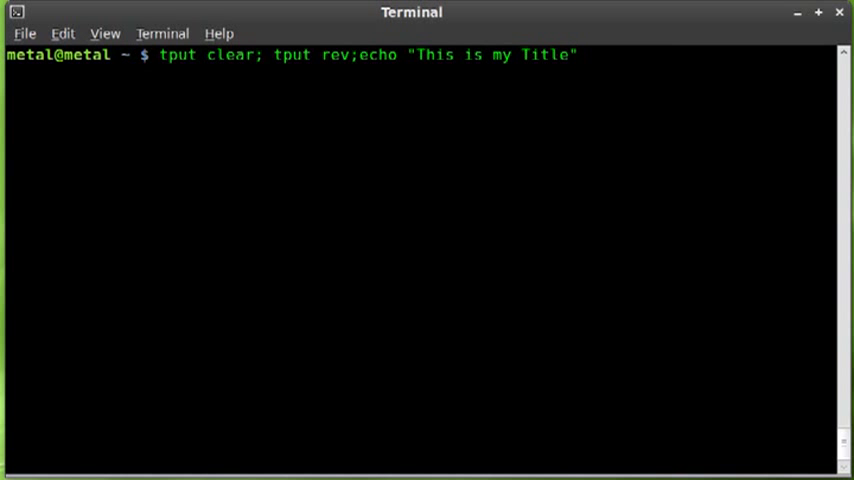
- Run the reverse-video title command, then recall it at the prompt
key("Return")
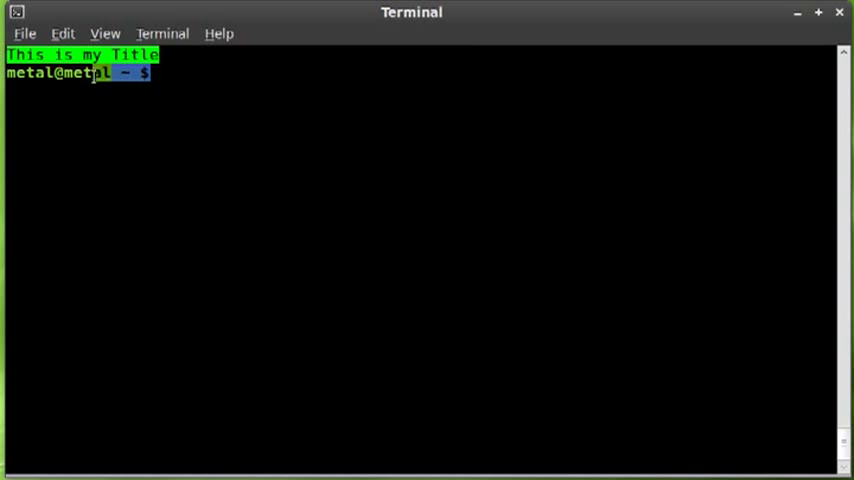
type("tput clear; tput rev;echo \"This is my Title\"")
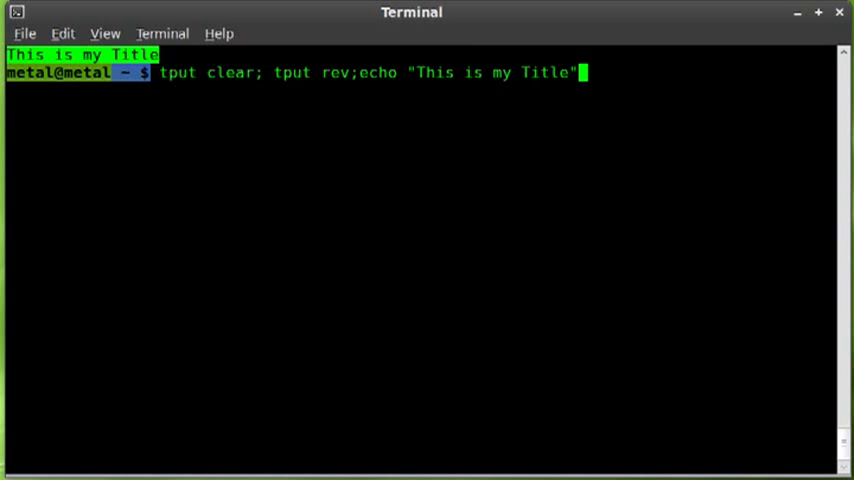
- Append ';tput sgr0' to the recalled title command
type(";")
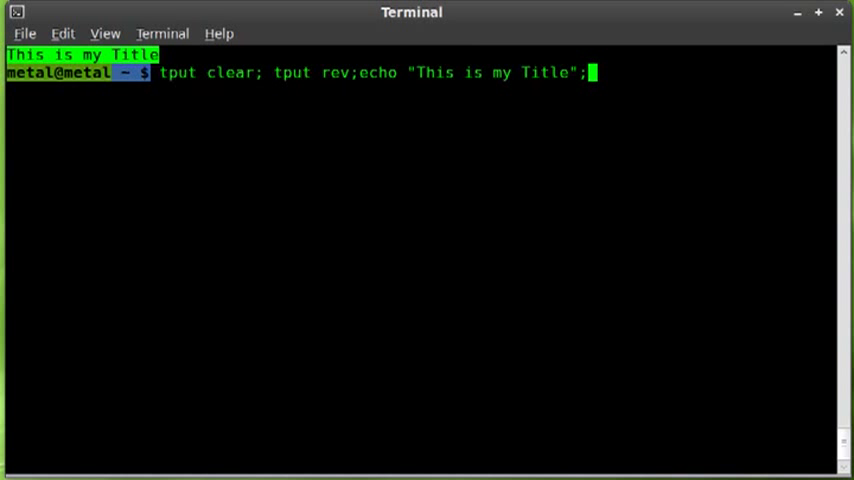
type("tput")
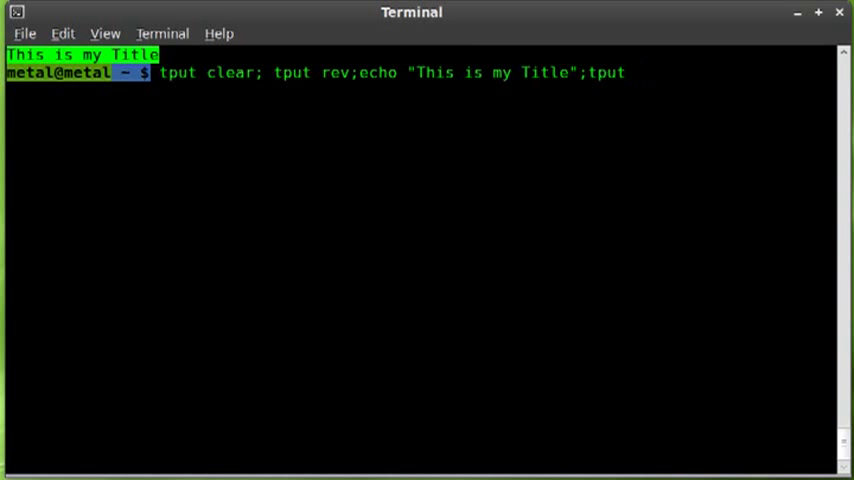
type("sg")
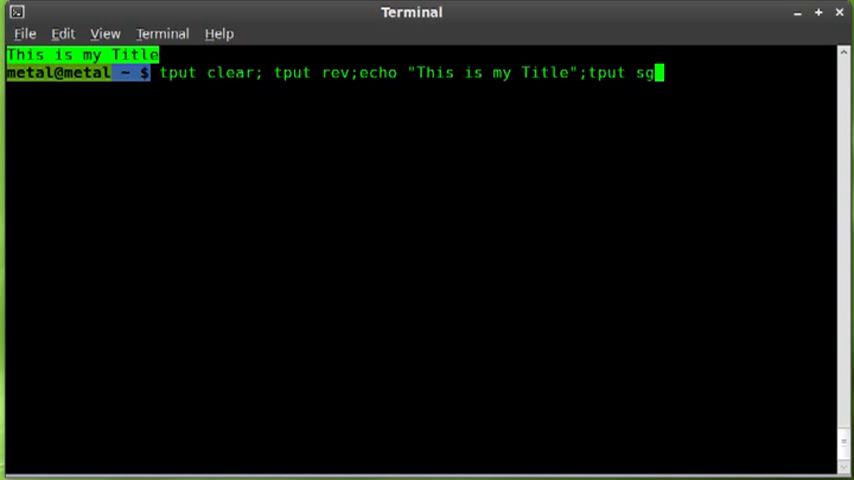
type("r0")
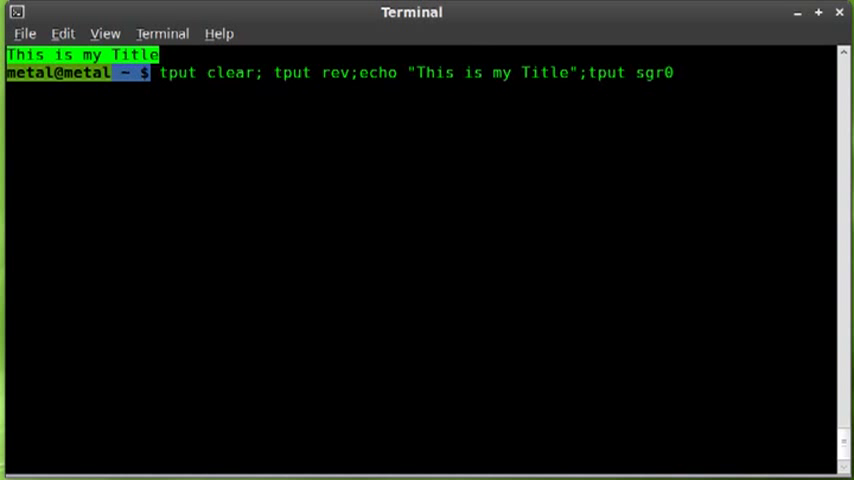
mouse_move(678, 72)
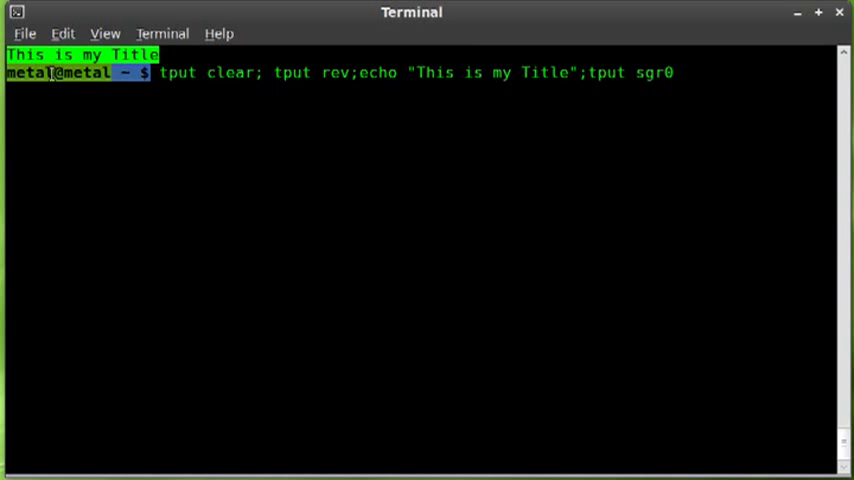
mouse_move(122, 79)
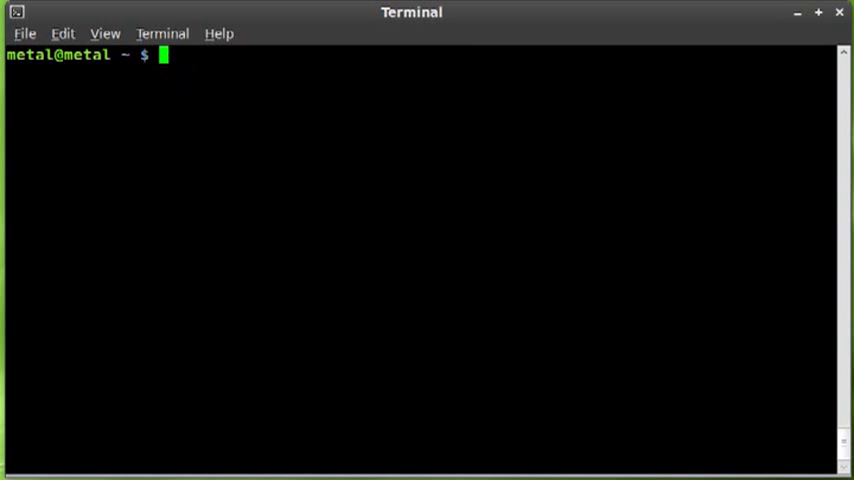
- Run 'tput clear; tput bold;echo "This is bold text"' to print bold text
type("tpur")
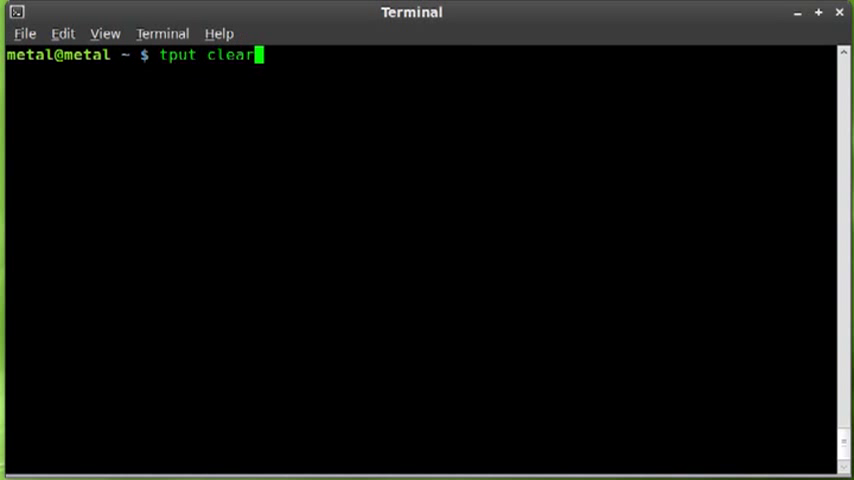
type(";")
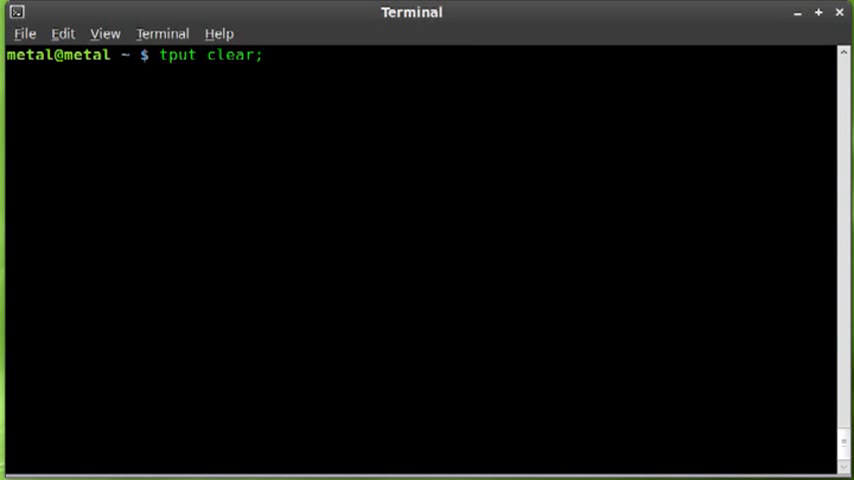
type("tpur")
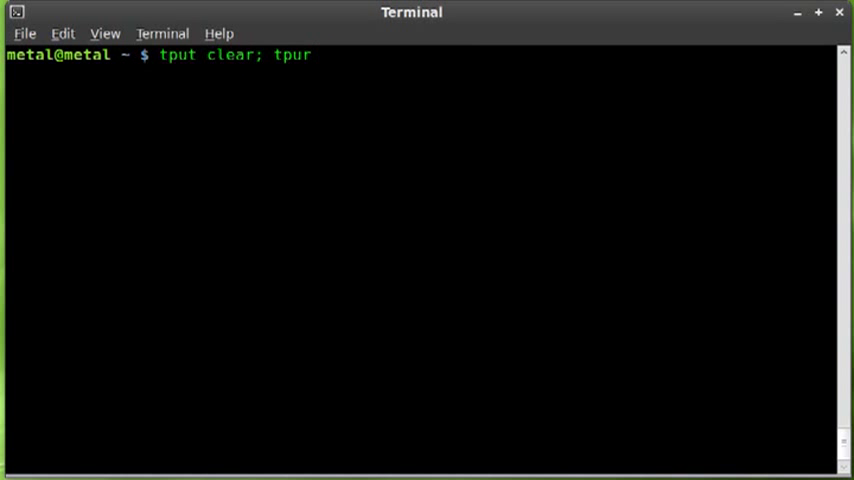
key("Backspace")
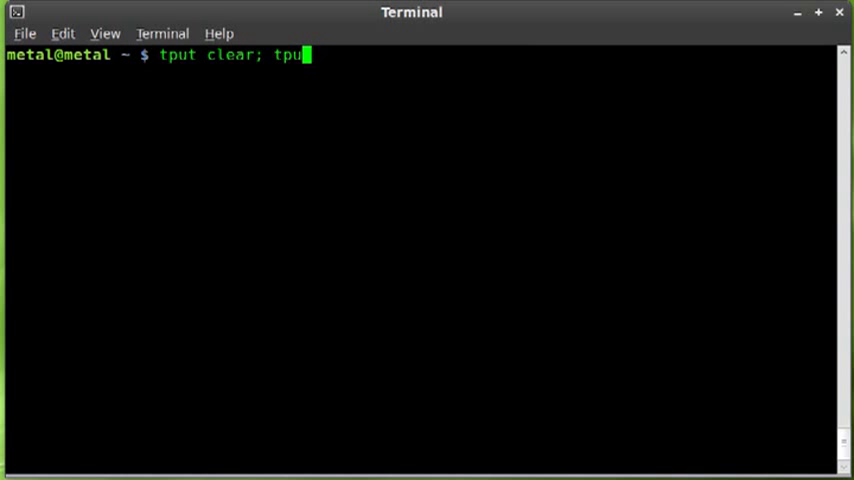
type("t")
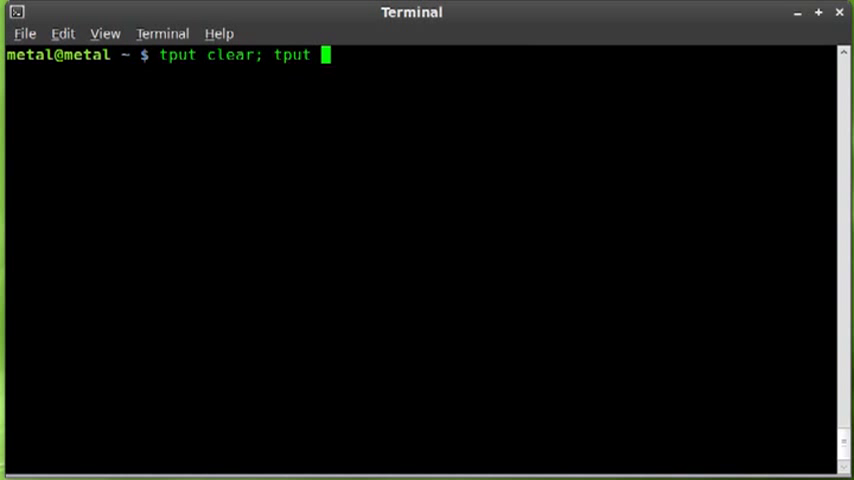
type("bold;")
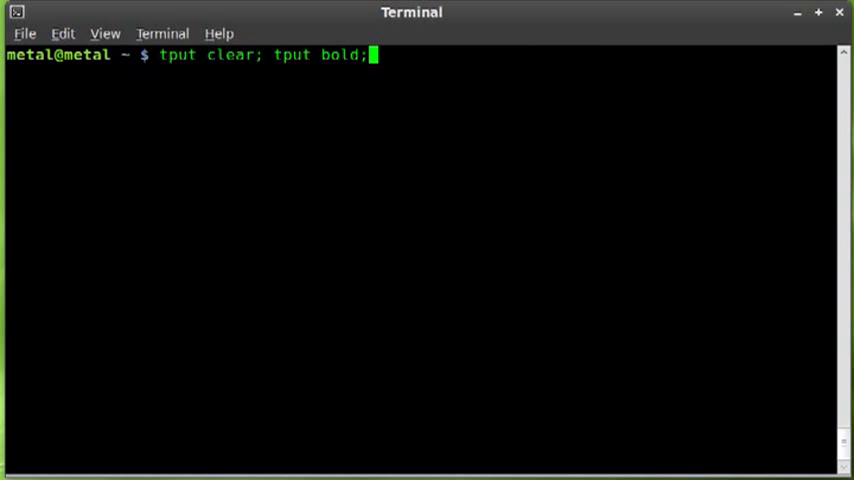
type("echo \"")
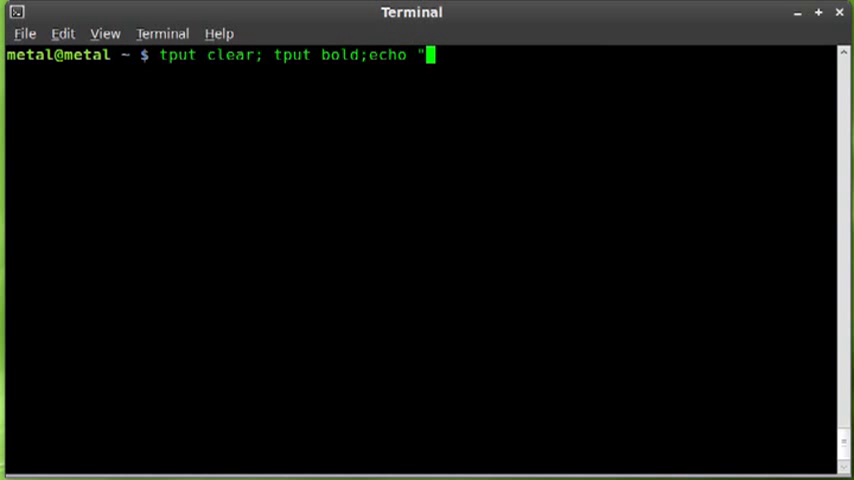
type("This sis")
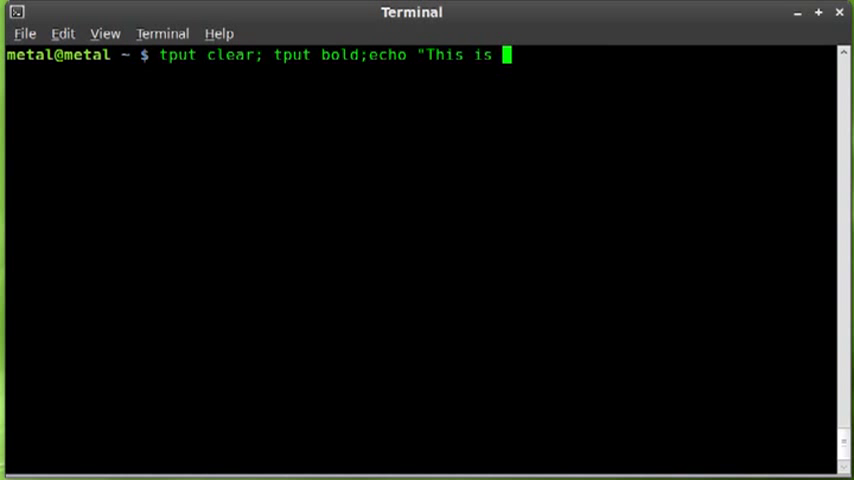
type("bold t")
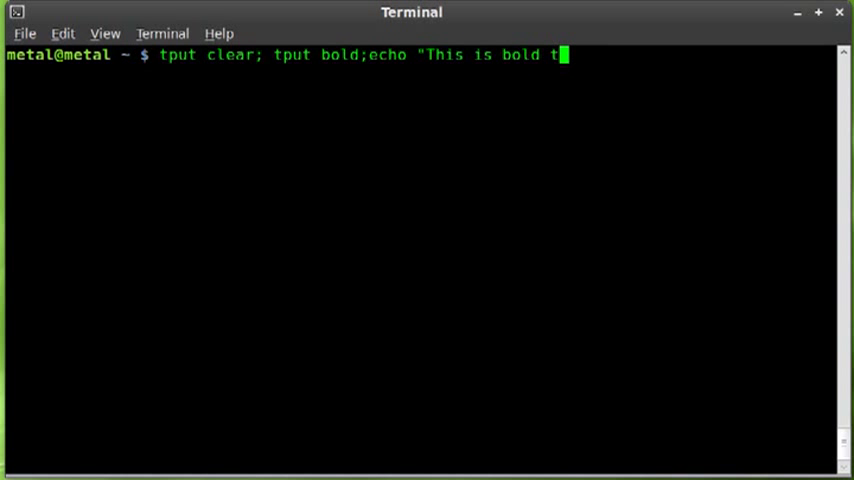
type("ext\"")
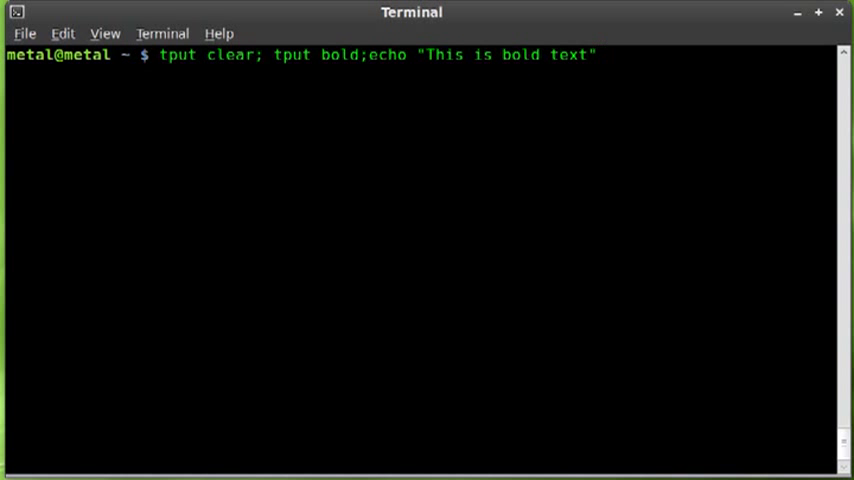
key("Return")
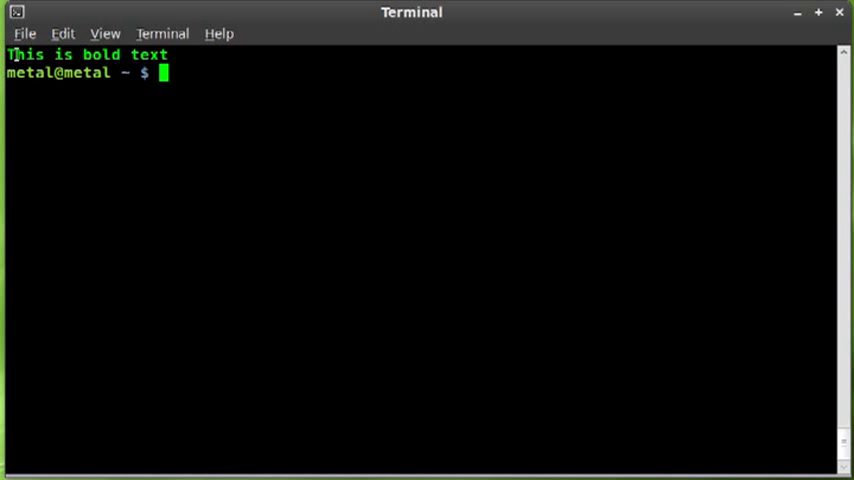
- Run a plain 'echo "This is bold text"' to print the line unformatted
type("ec")
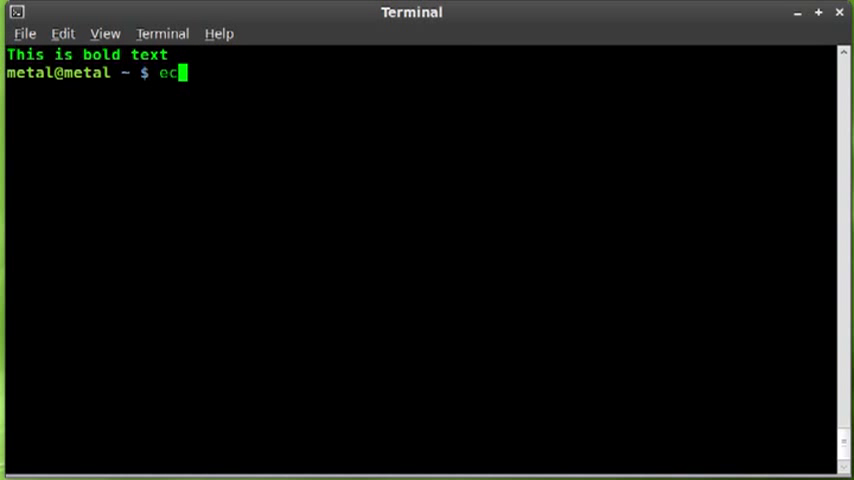
type("ho \"")
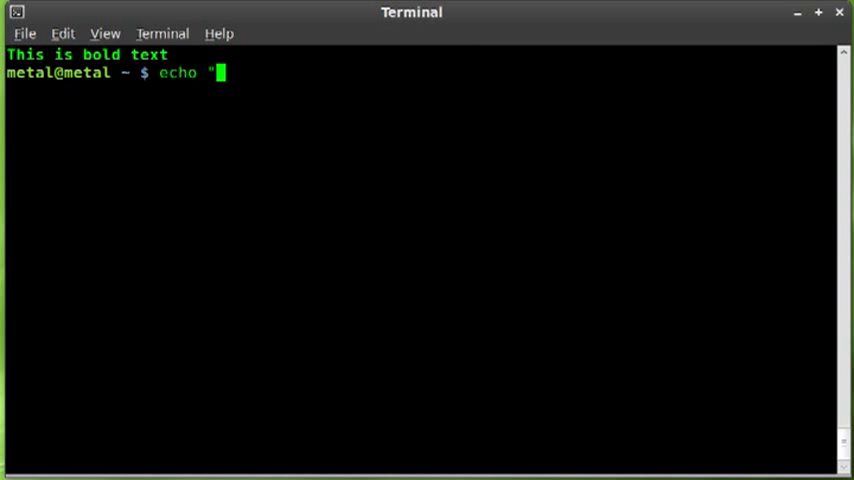
type("Thos")
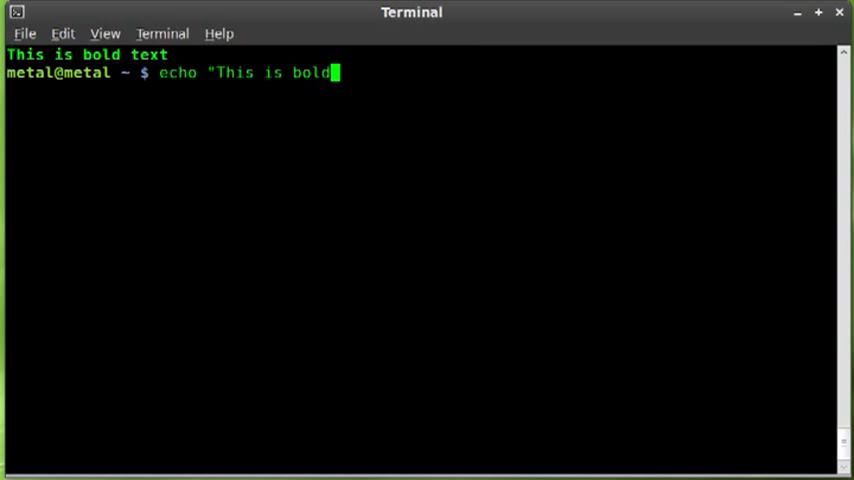
type("text\"")
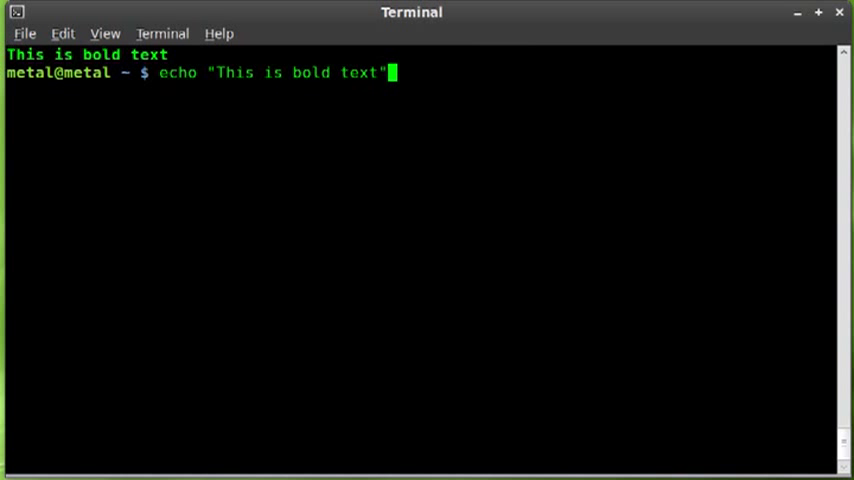
key("Return")
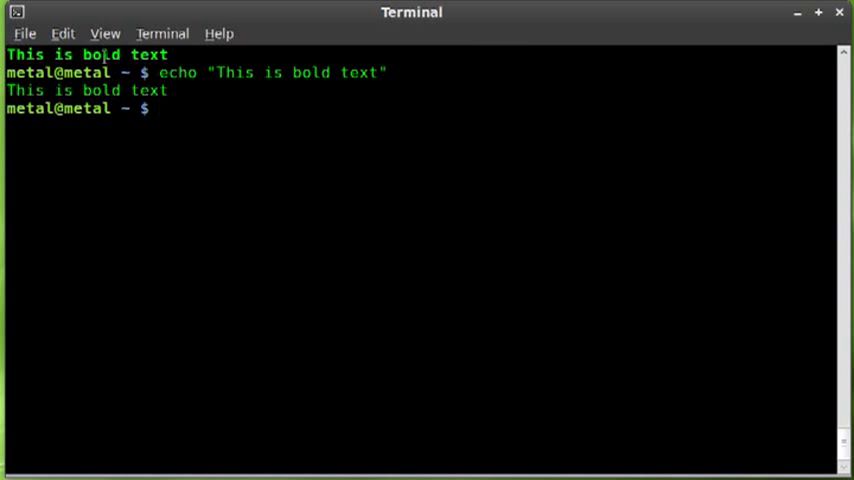